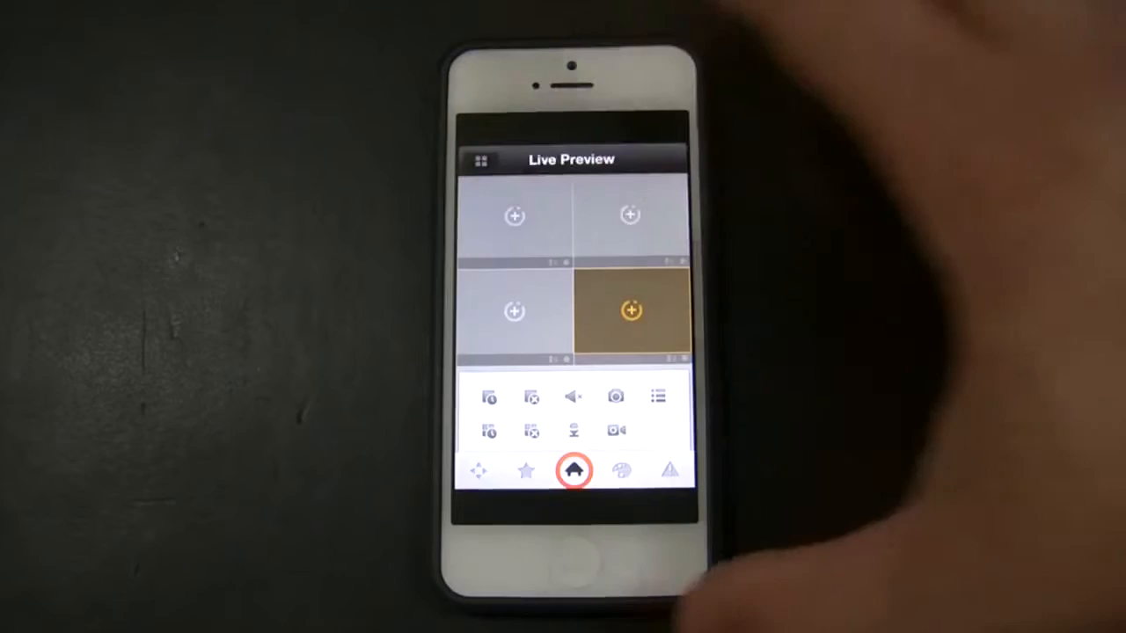
# Step: Go from the main menu to Device Manager, view the Add options, and return to the list
pyautogui.click(573, 471)
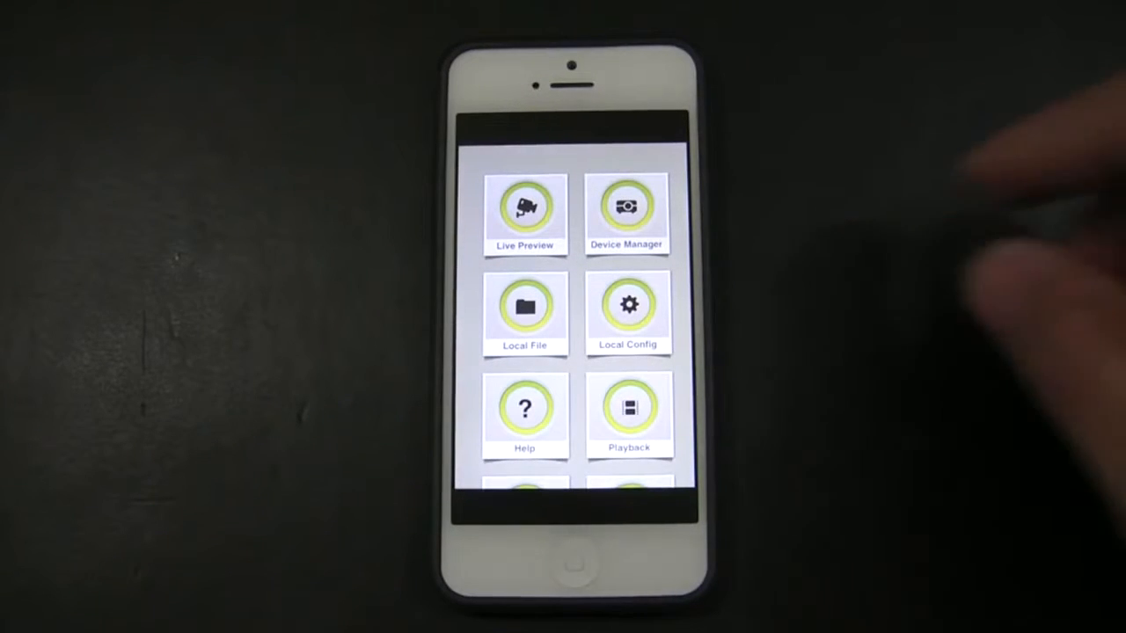
pyautogui.click(627, 211)
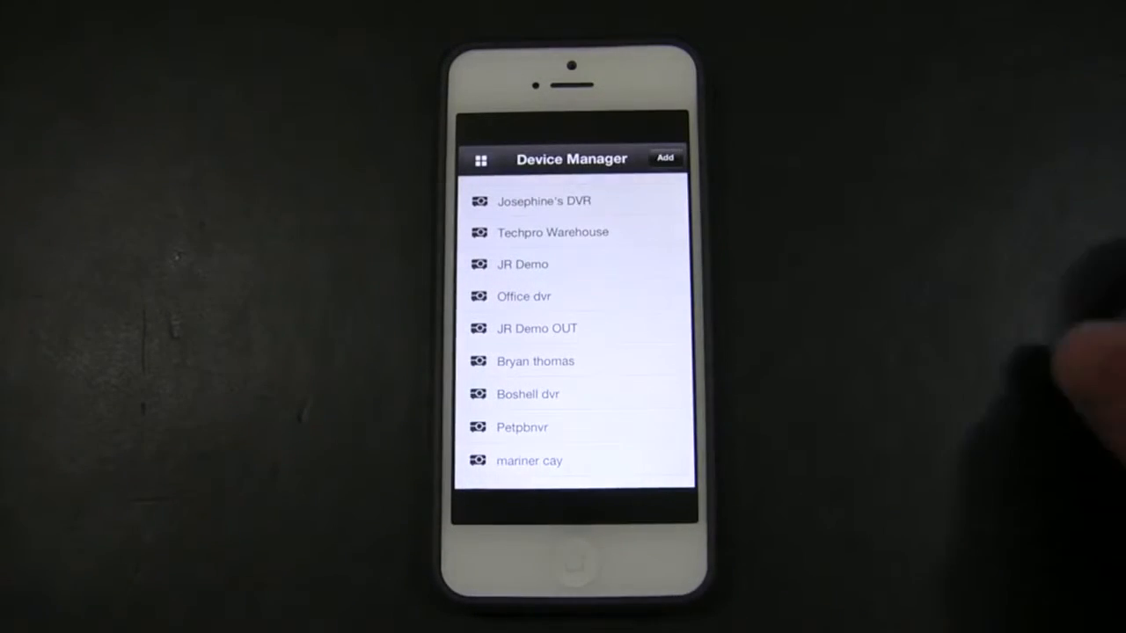
pyautogui.click(665, 158)
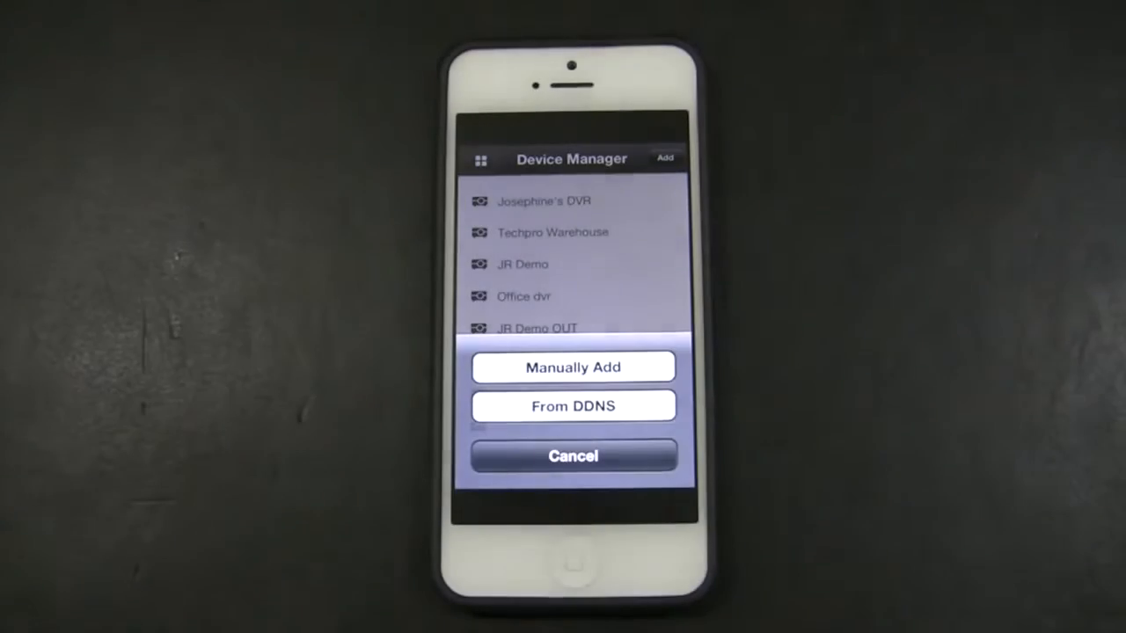
pyautogui.click(572, 366)
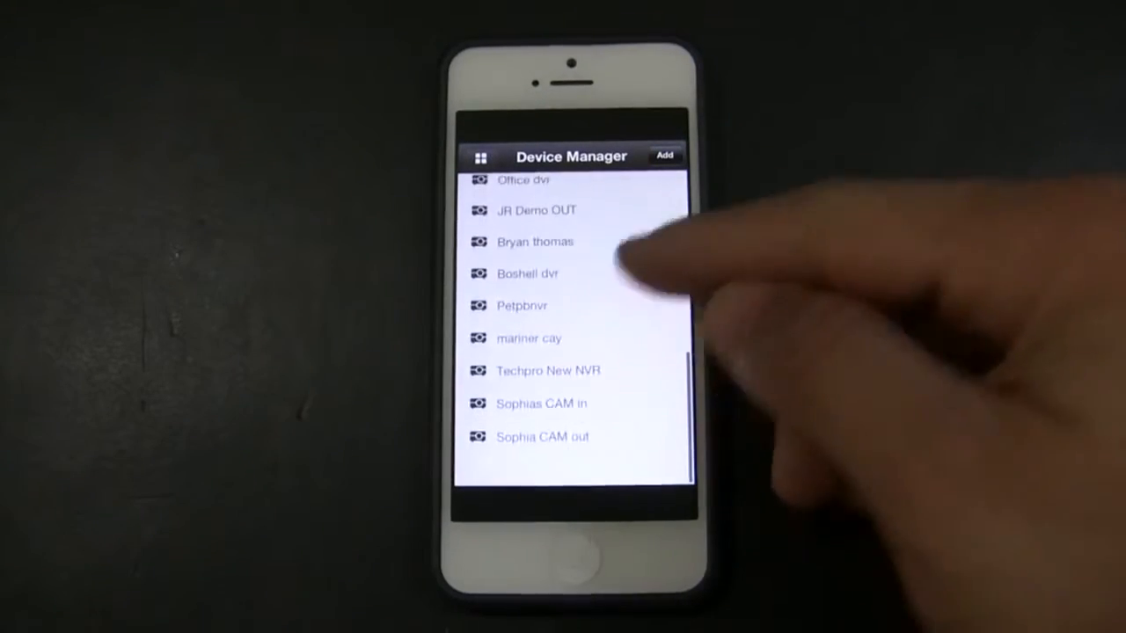
pyautogui.scroll(-3)
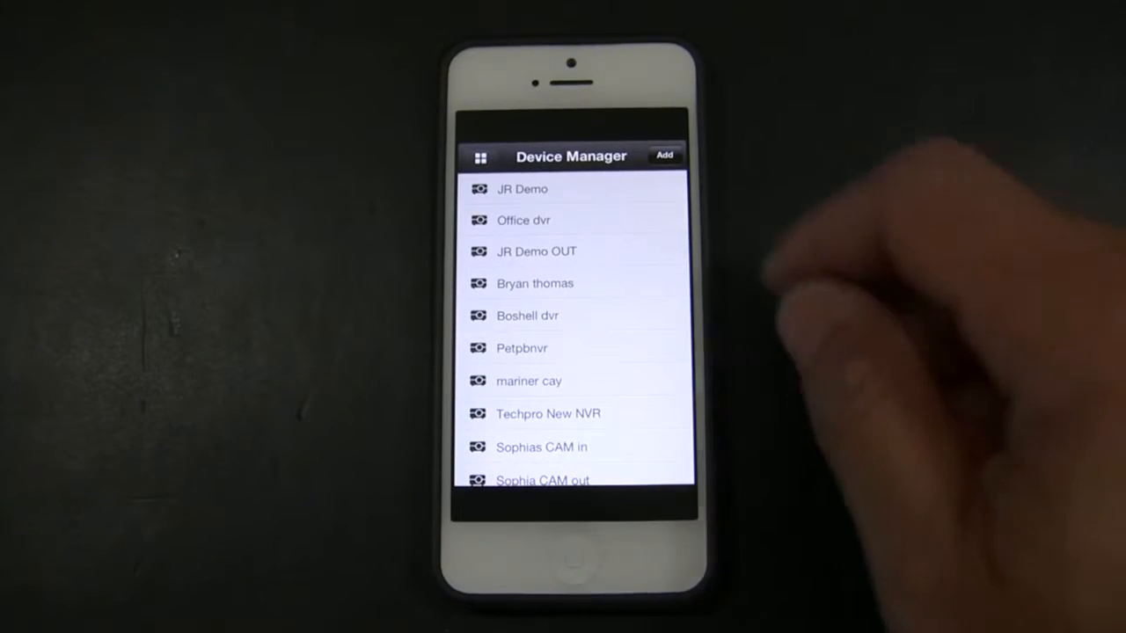
pyautogui.click(522, 189)
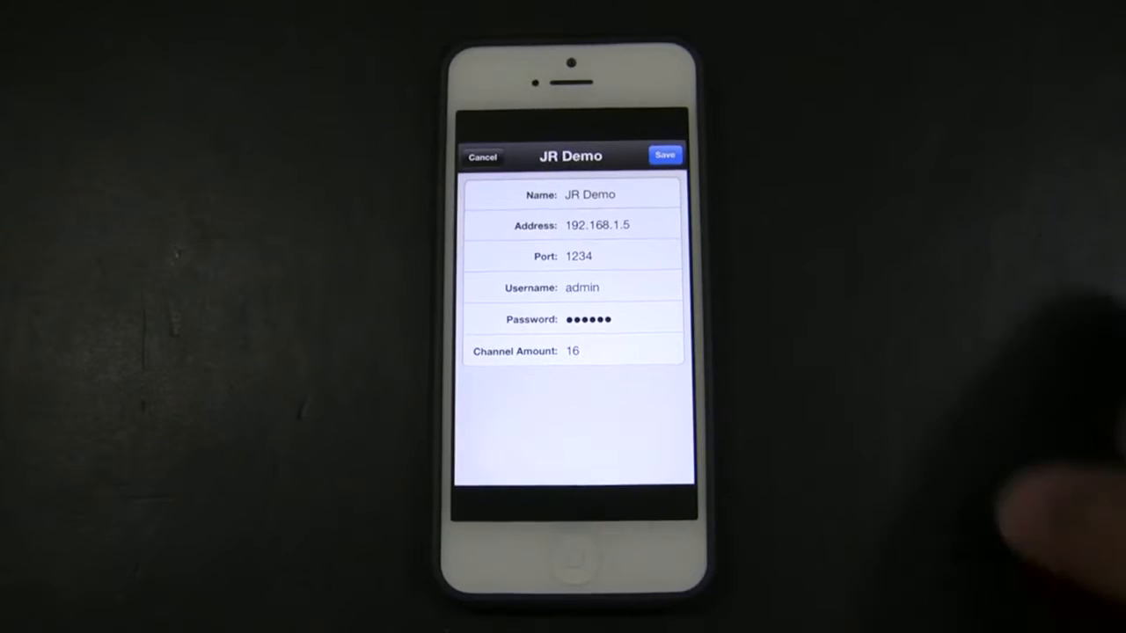
pyautogui.click(482, 156)
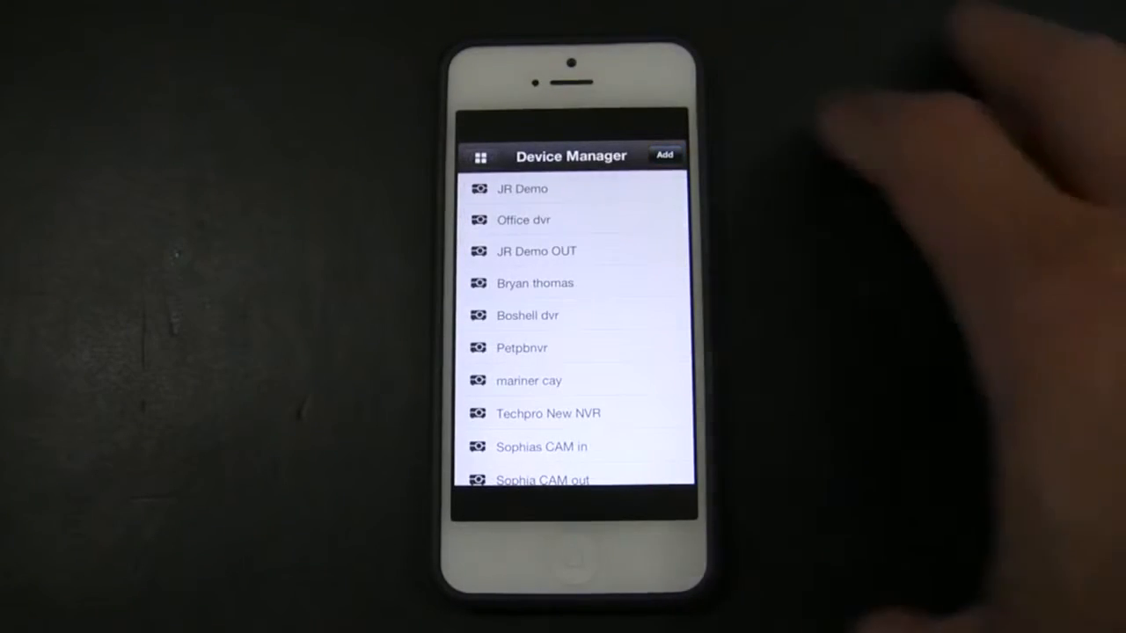
# Step: Return to the main menu and open Live Preview
pyautogui.click(481, 156)
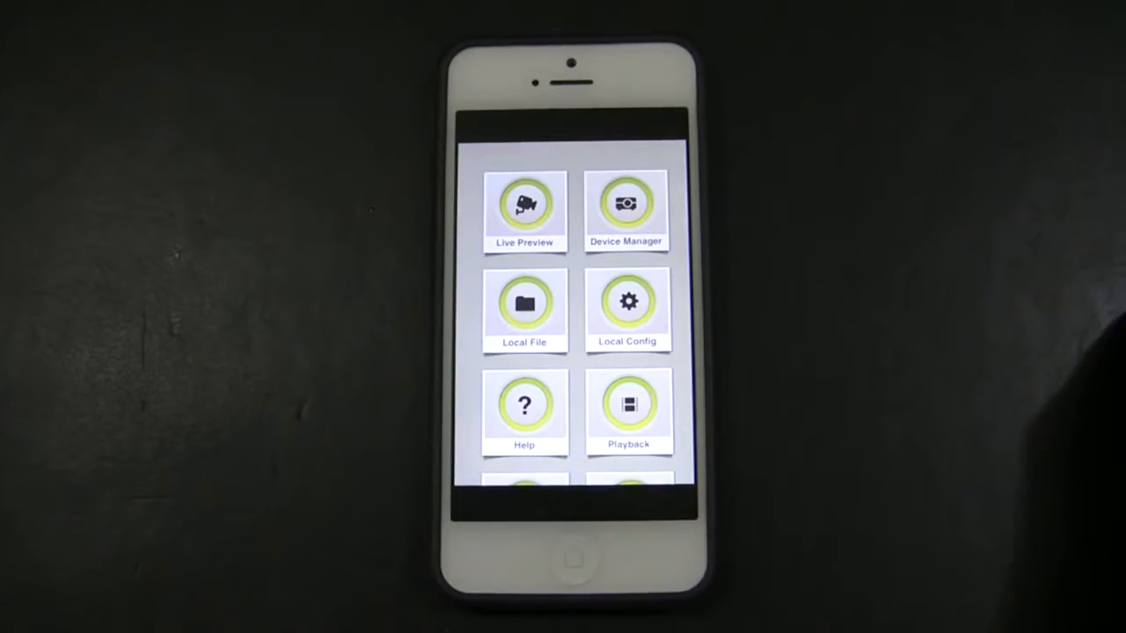
pyautogui.click(524, 211)
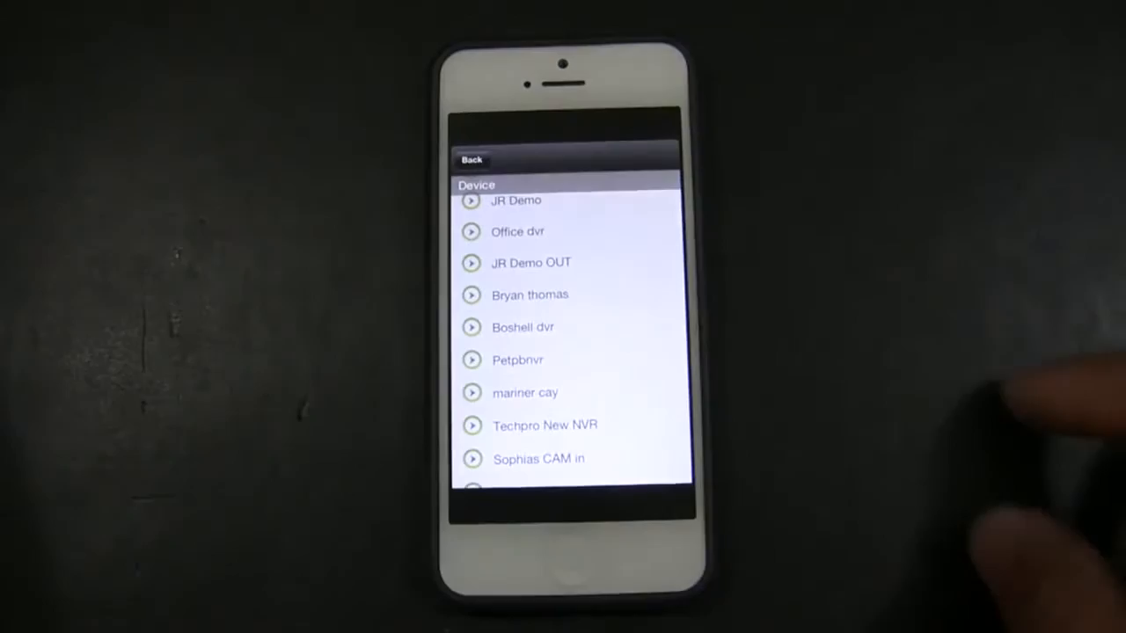
# Step: Expand JR Demo in the device list and pick its CAM 1 for the first tile
pyautogui.scroll(-3)
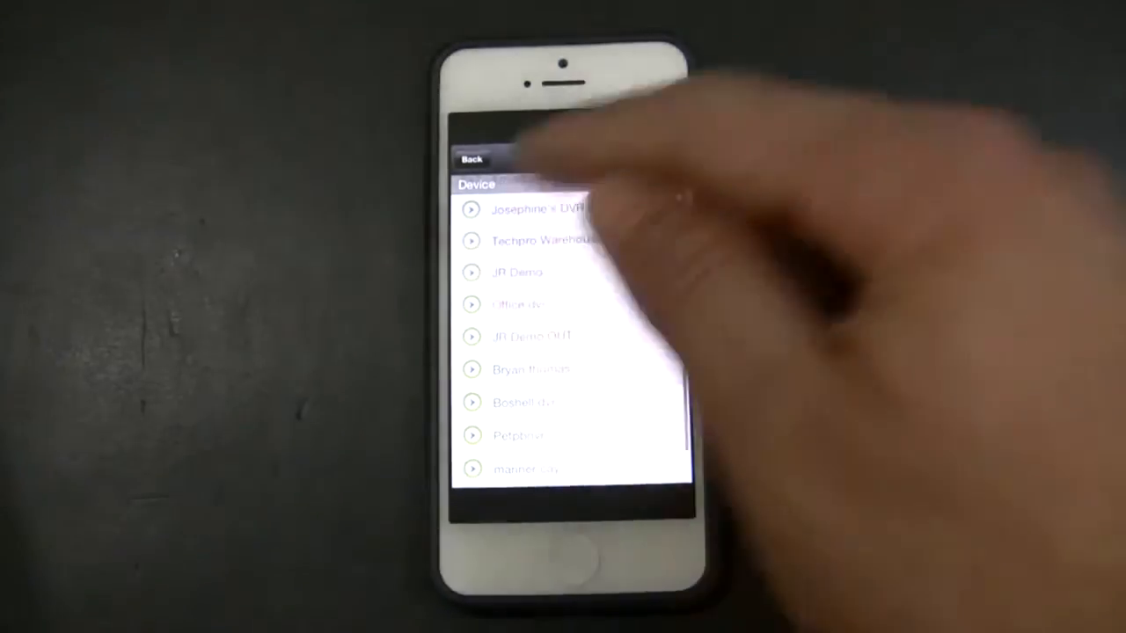
pyautogui.click(518, 272)
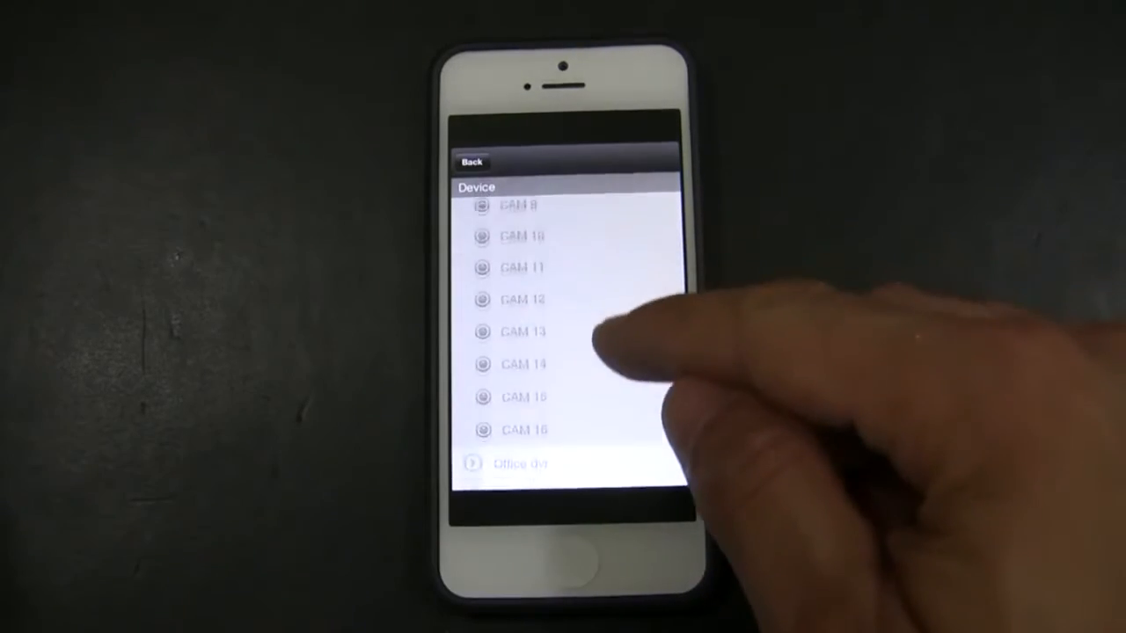
pyautogui.scroll(-3)
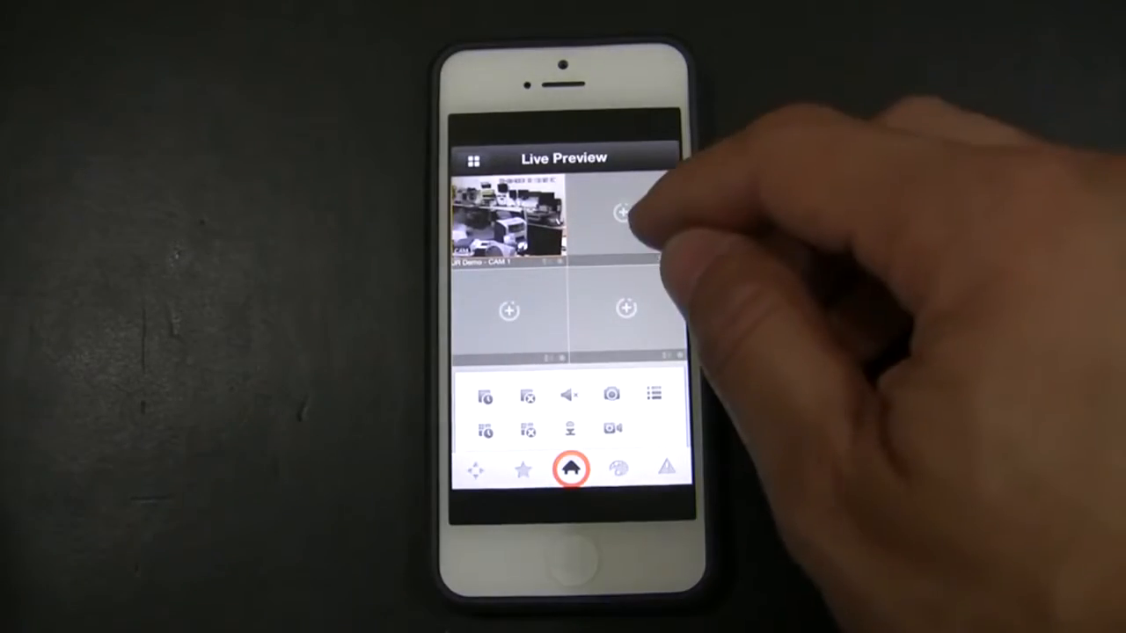
pyautogui.click(625, 213)
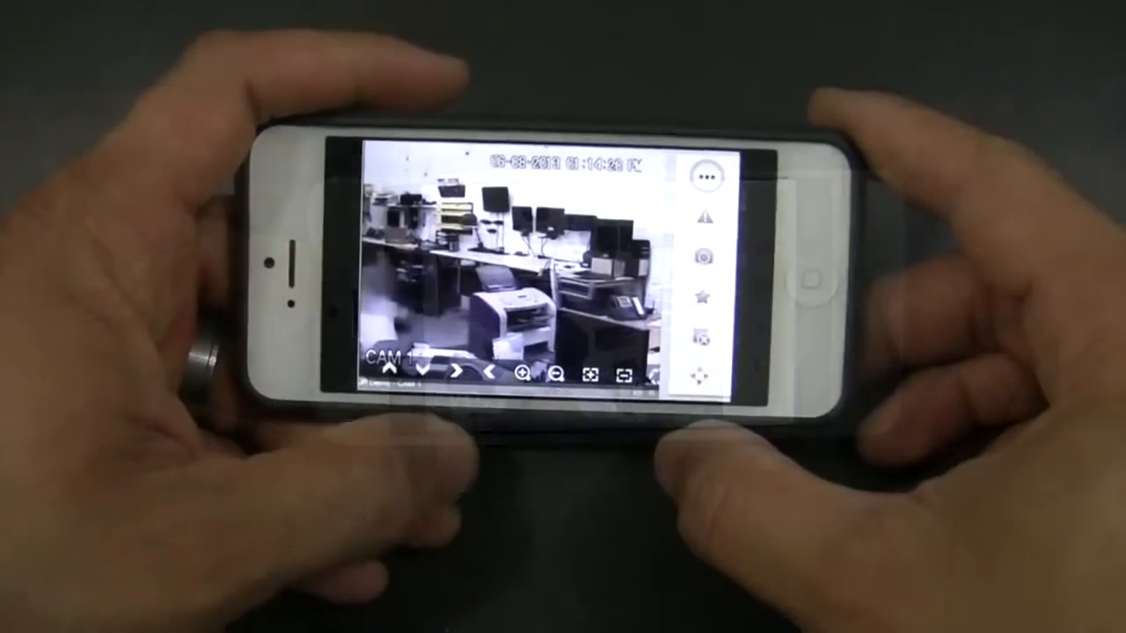
# Step: Hide the full-screen CAM 1 overlay controls and bring up the device list
pyautogui.click(712, 282)
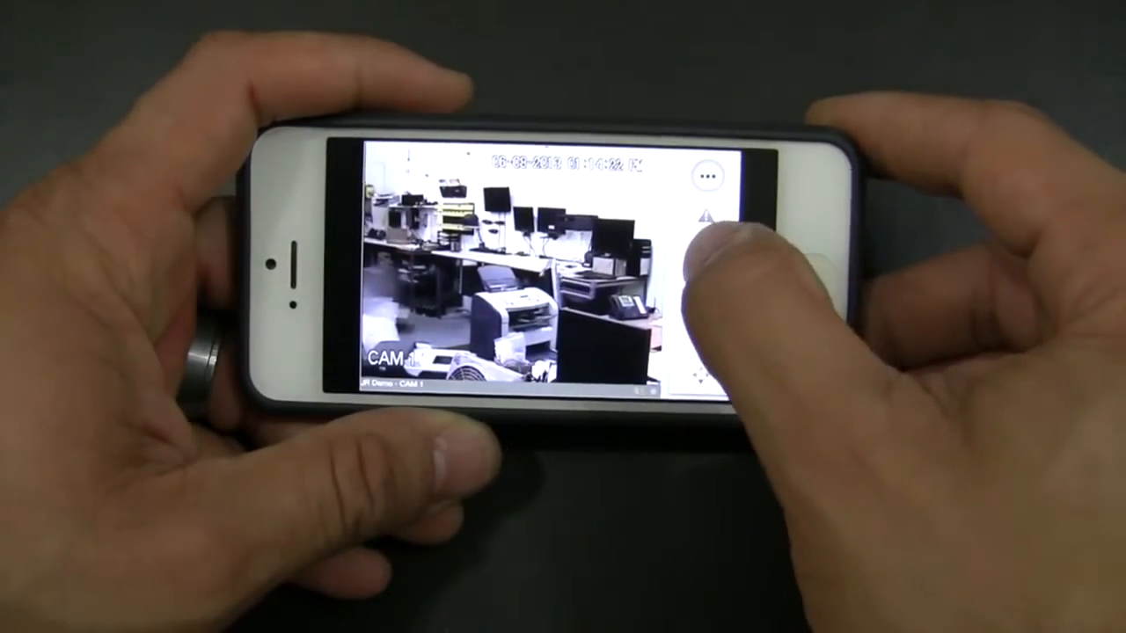
pyautogui.click(704, 176)
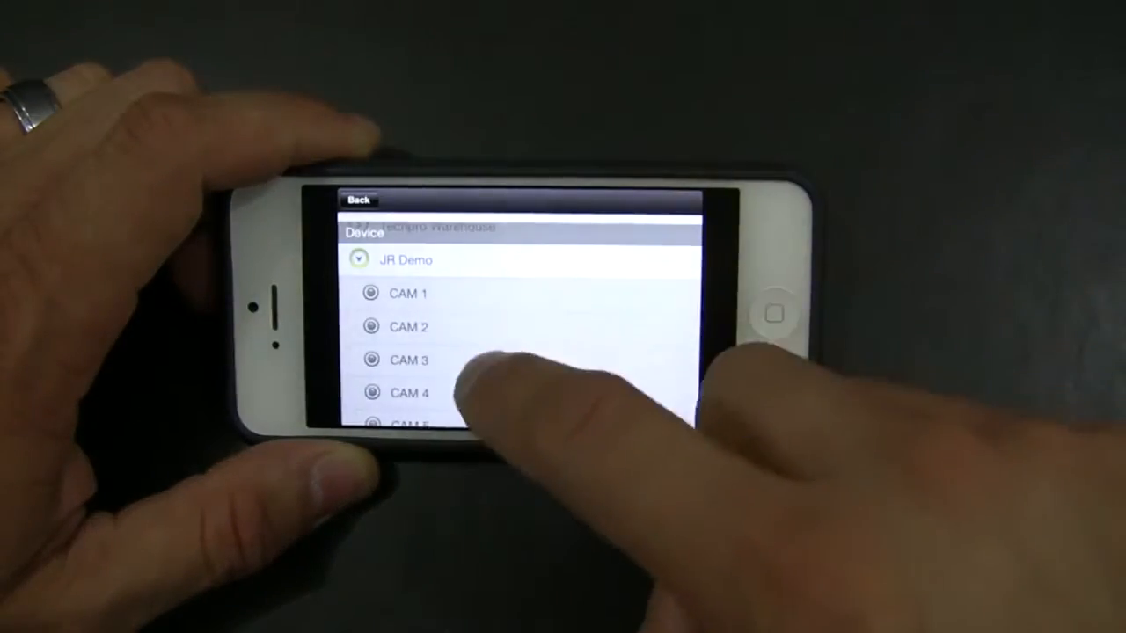
# Step: Scroll JR Demo's camera list and pick another camera for the grid
pyautogui.scroll(-3)
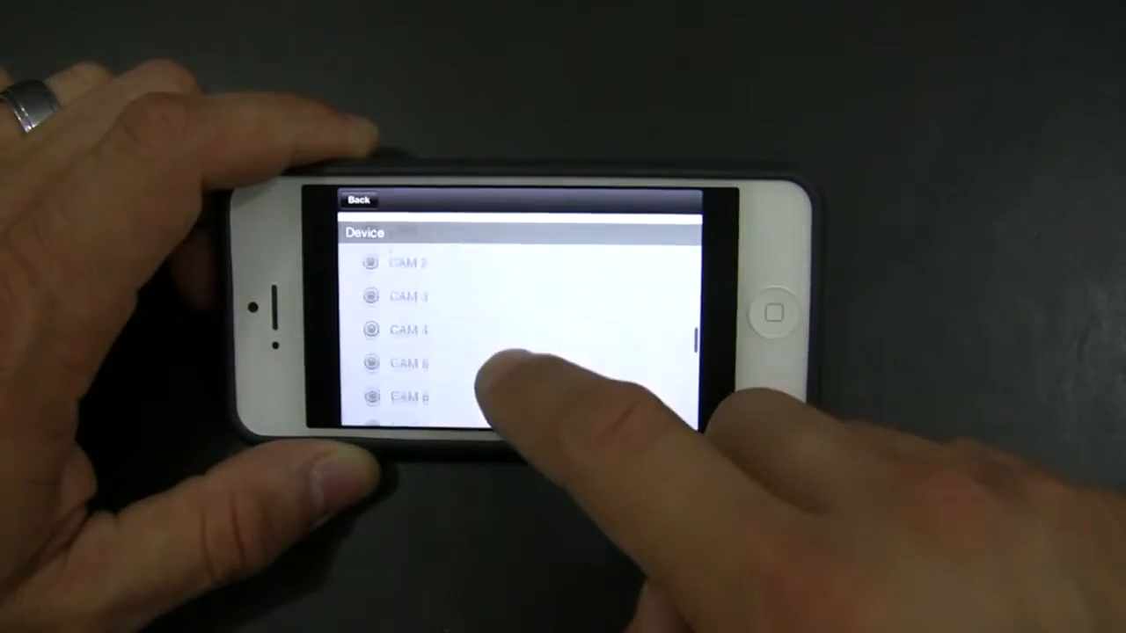
pyautogui.click(396, 264)
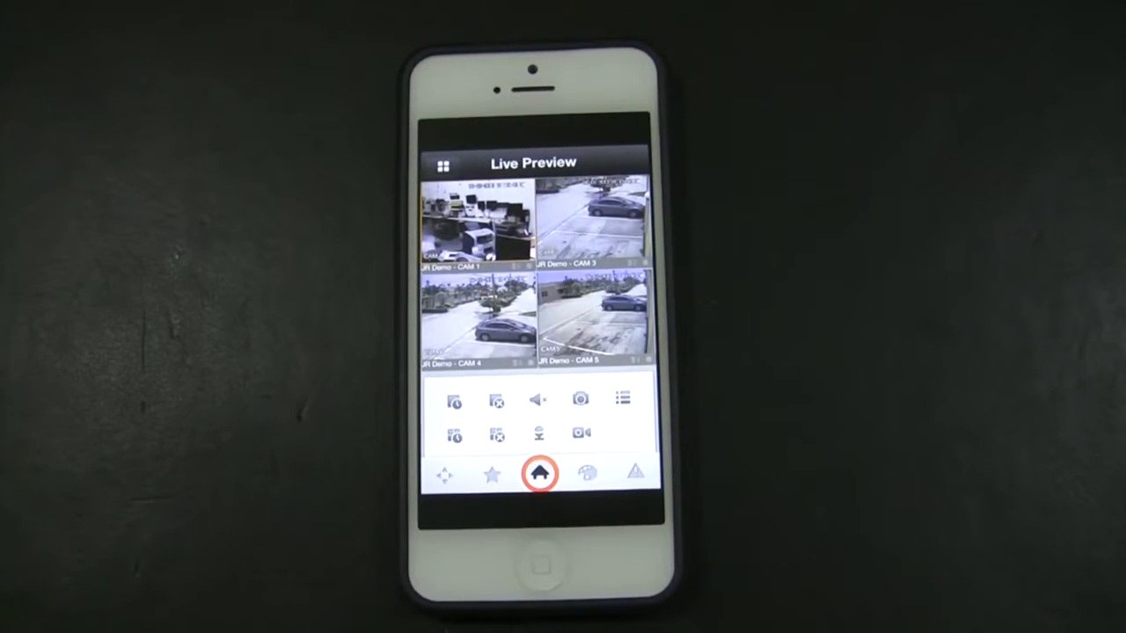
# Step: Leave the four-camera Live Preview for the main menu
pyautogui.click(539, 474)
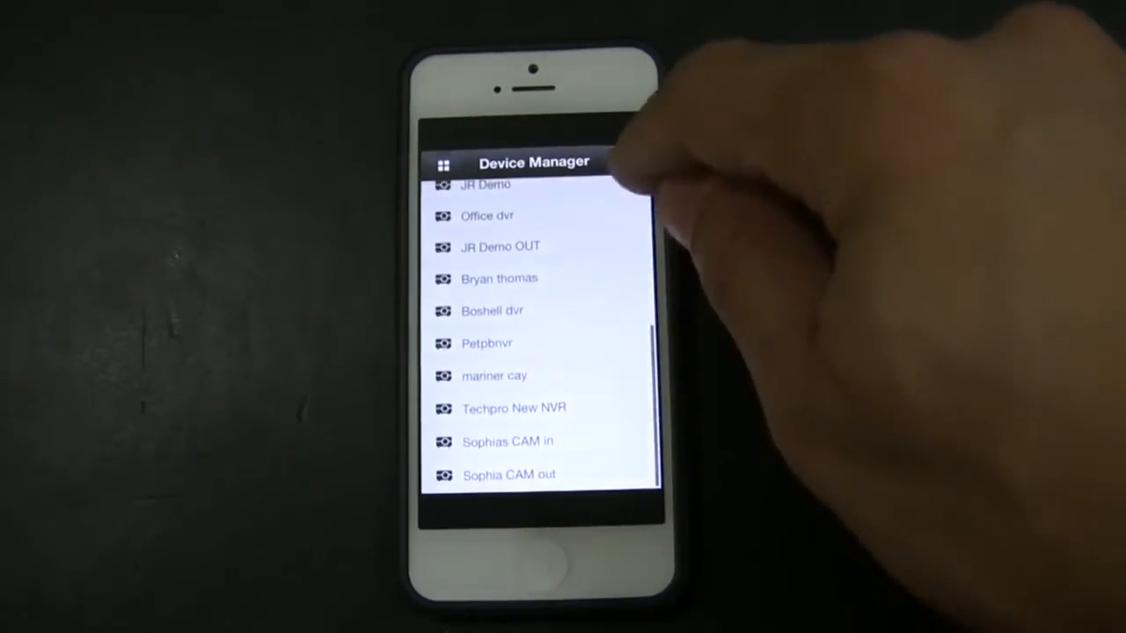
pyautogui.click(627, 165)
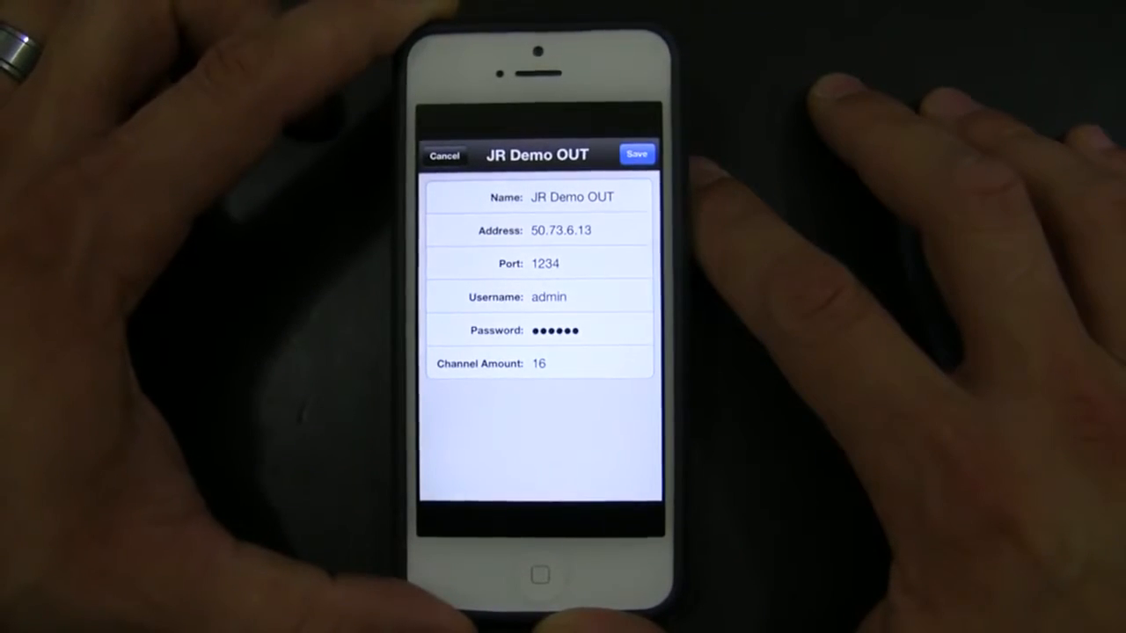
pyautogui.click(560, 229)
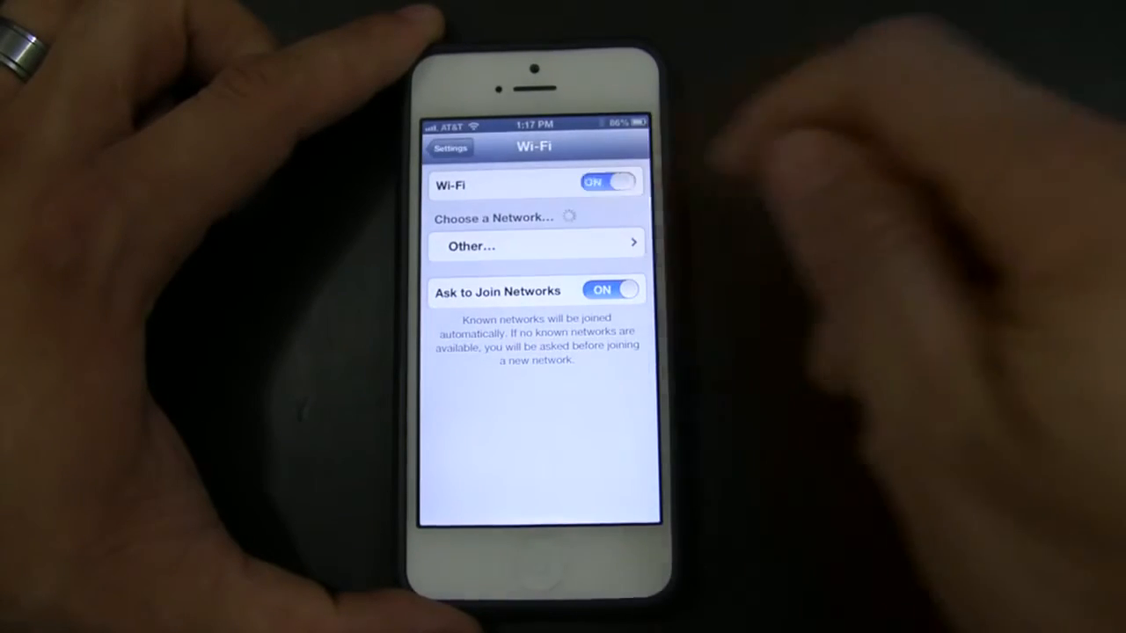
# Step: Turn the iPhone's Wi-Fi off to test external access
pyautogui.click(607, 182)
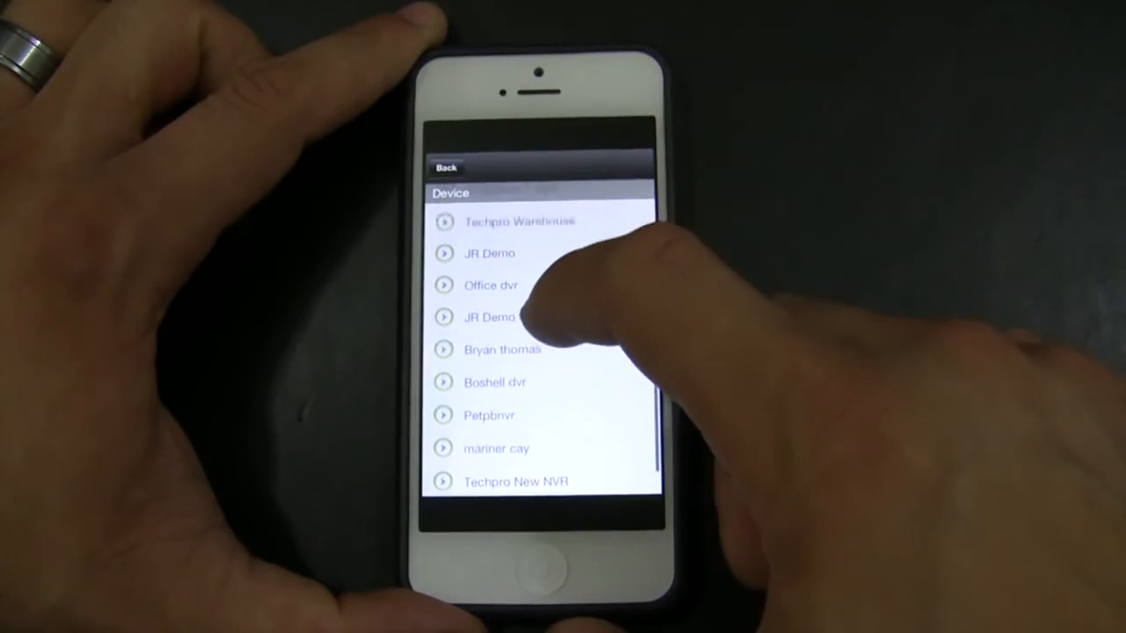
# Step: Scroll the device list and load a JR Demo OUT camera into the preview
pyautogui.scroll(-3)
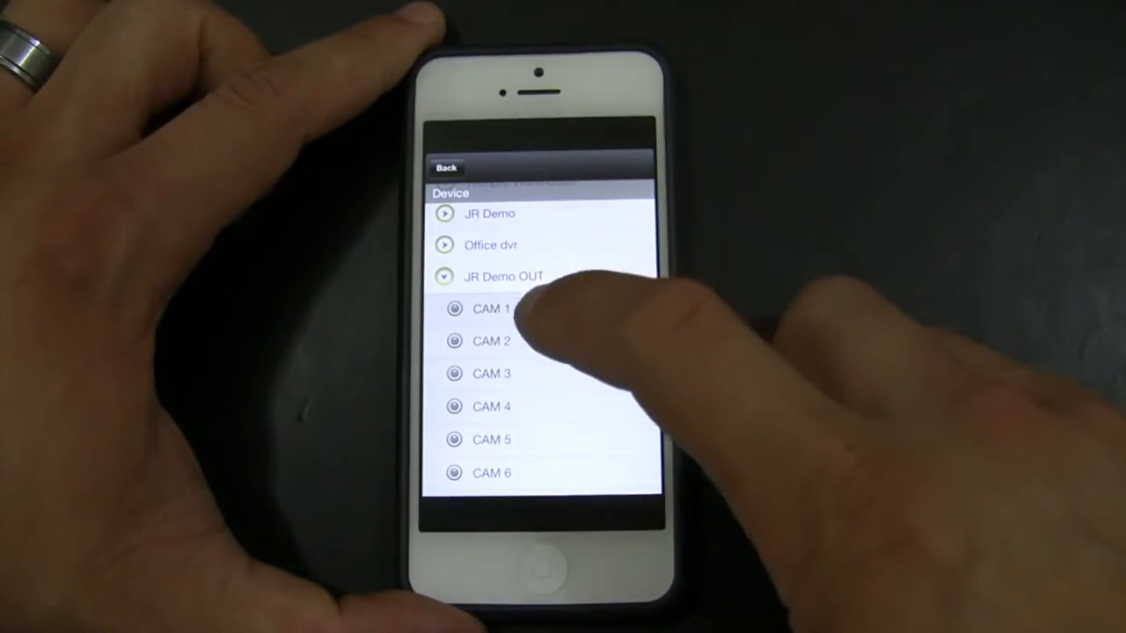
pyautogui.click(491, 309)
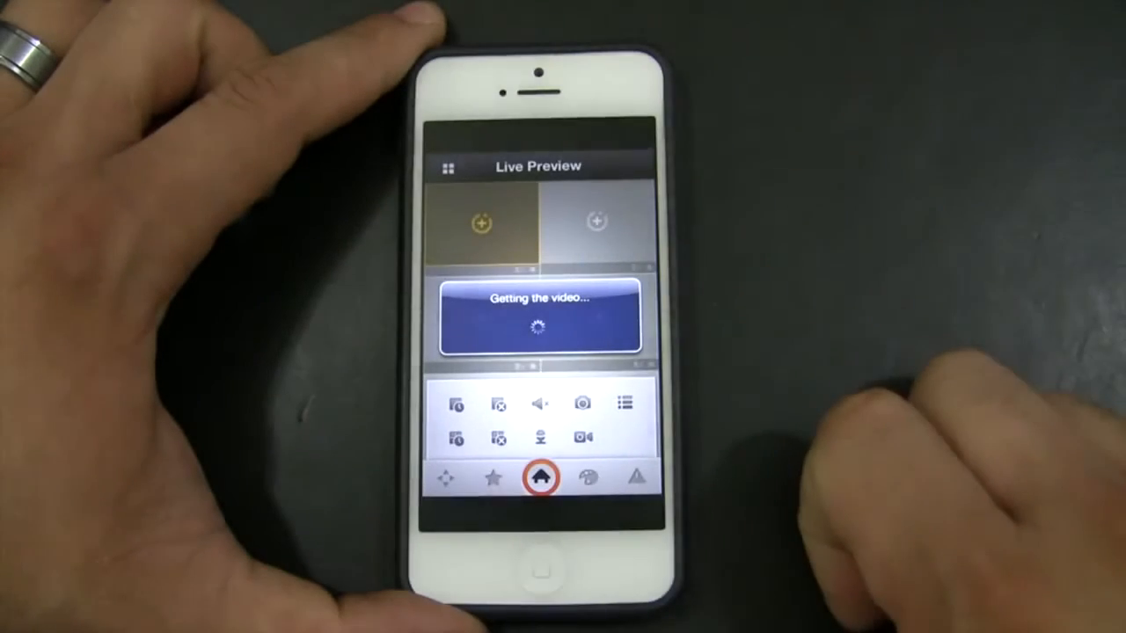